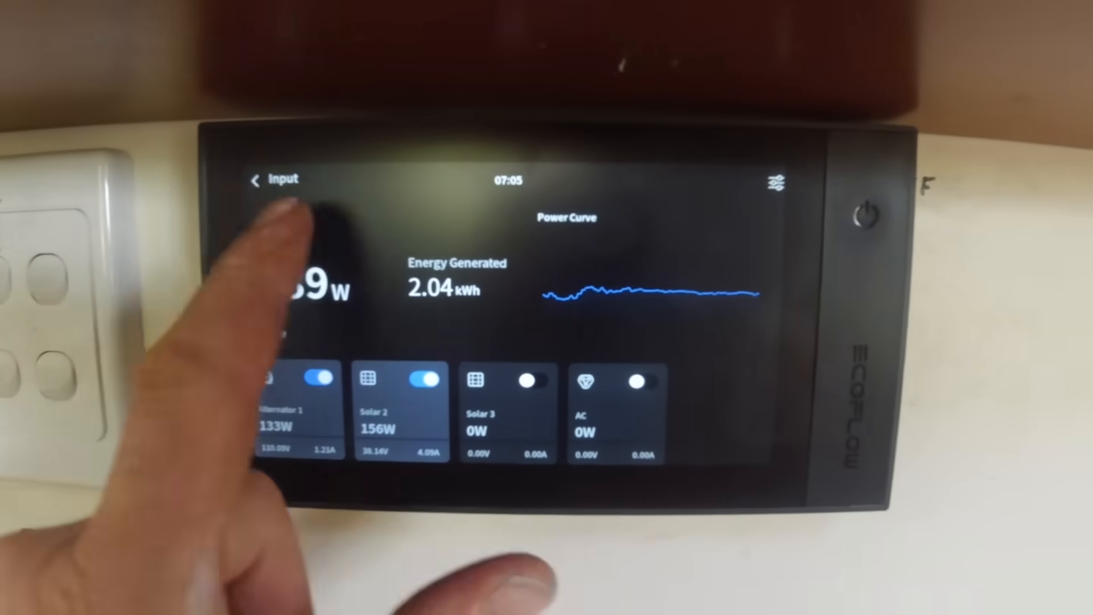
# Go back from the Input details to the home dashboard showing 299 W input at 41%.
pyautogui.click(274, 180)
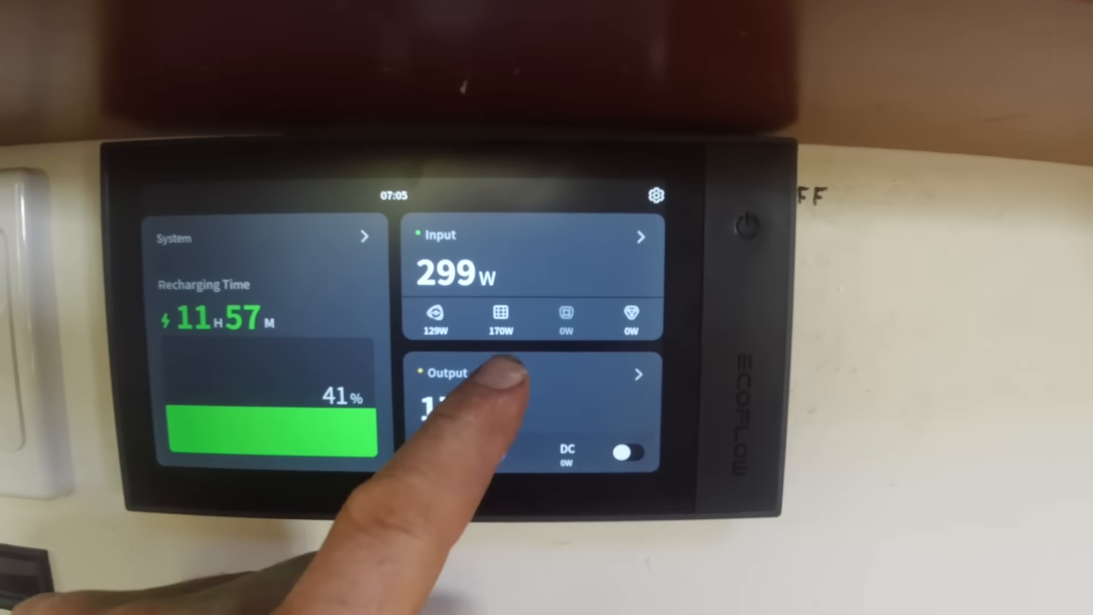
pyautogui.click(531, 373)
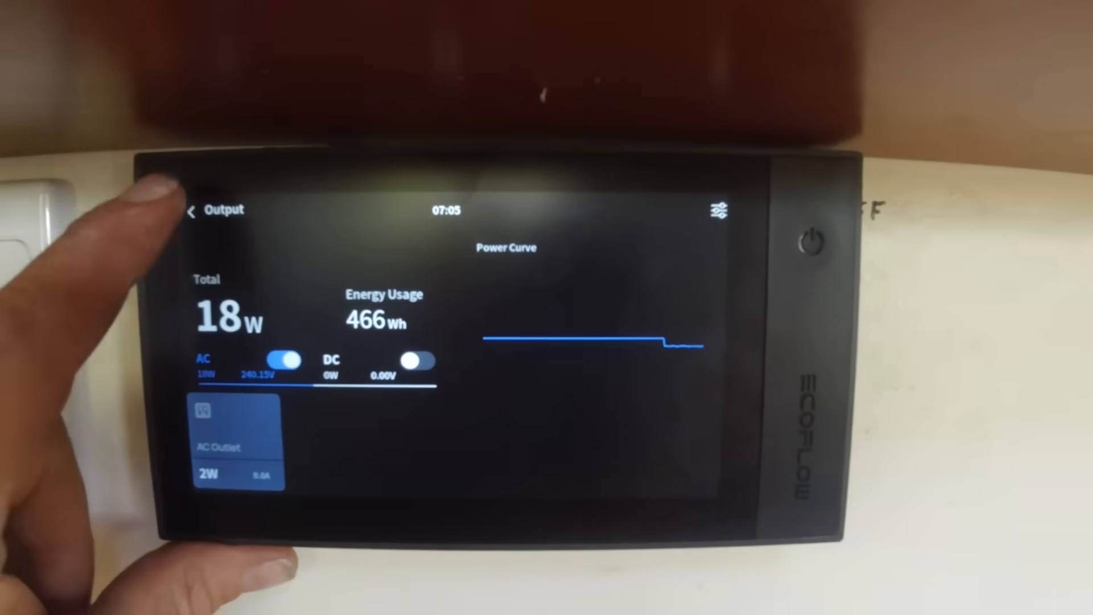
pyautogui.click(192, 210)
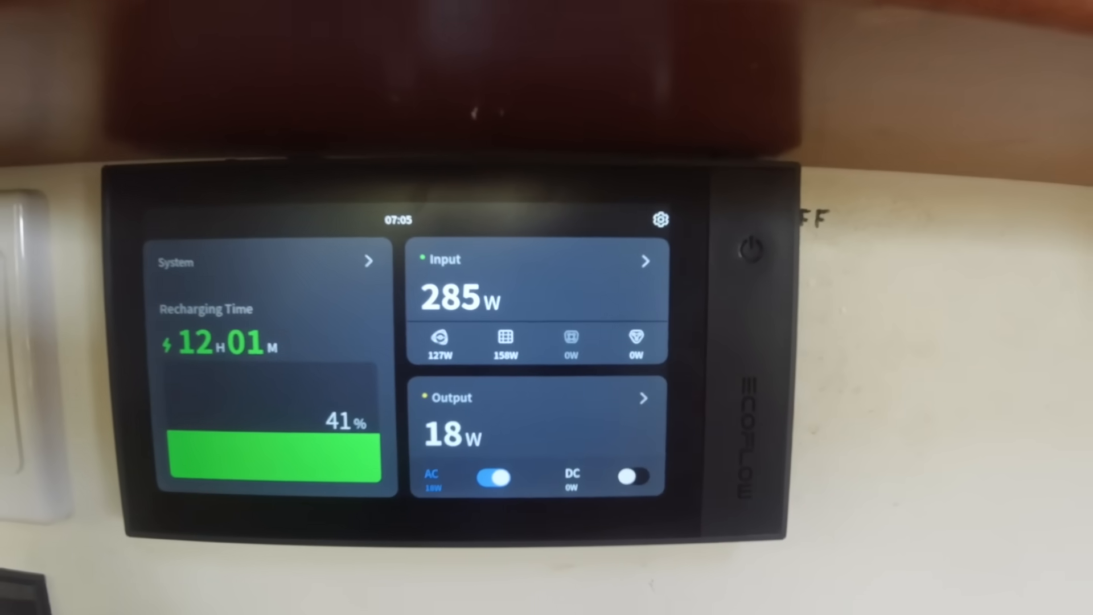